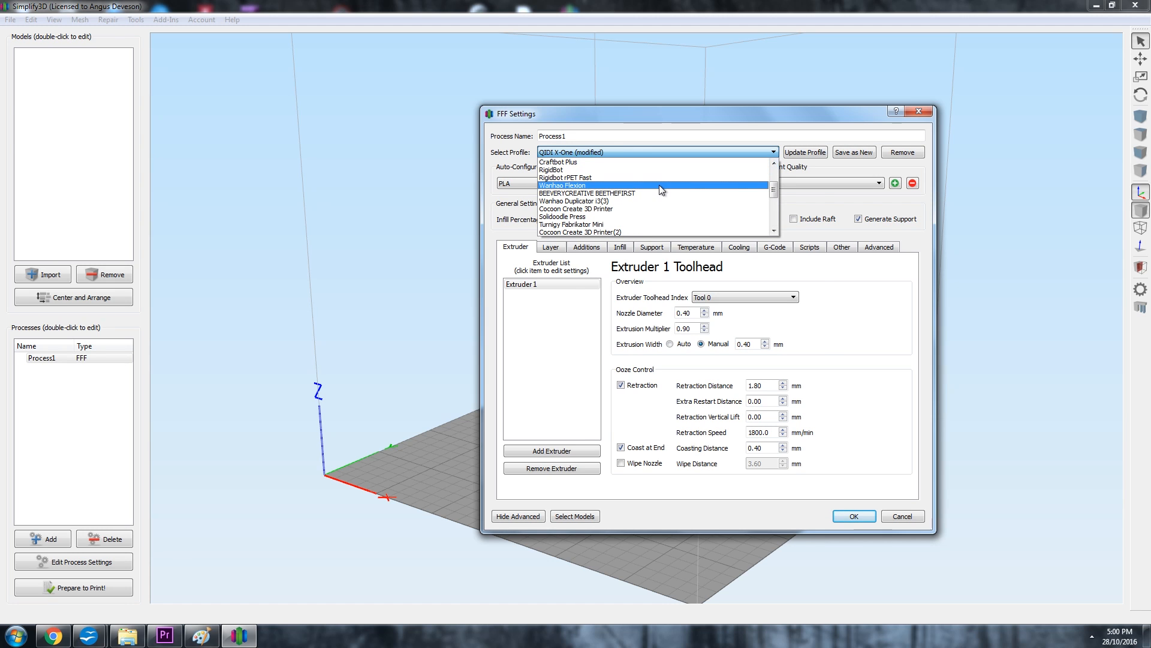
- Load the Wanhao Flexion profile into Process1, discarding the QIDI X-One changes
{"action": "left_click", "coordinate": [560, 184]}
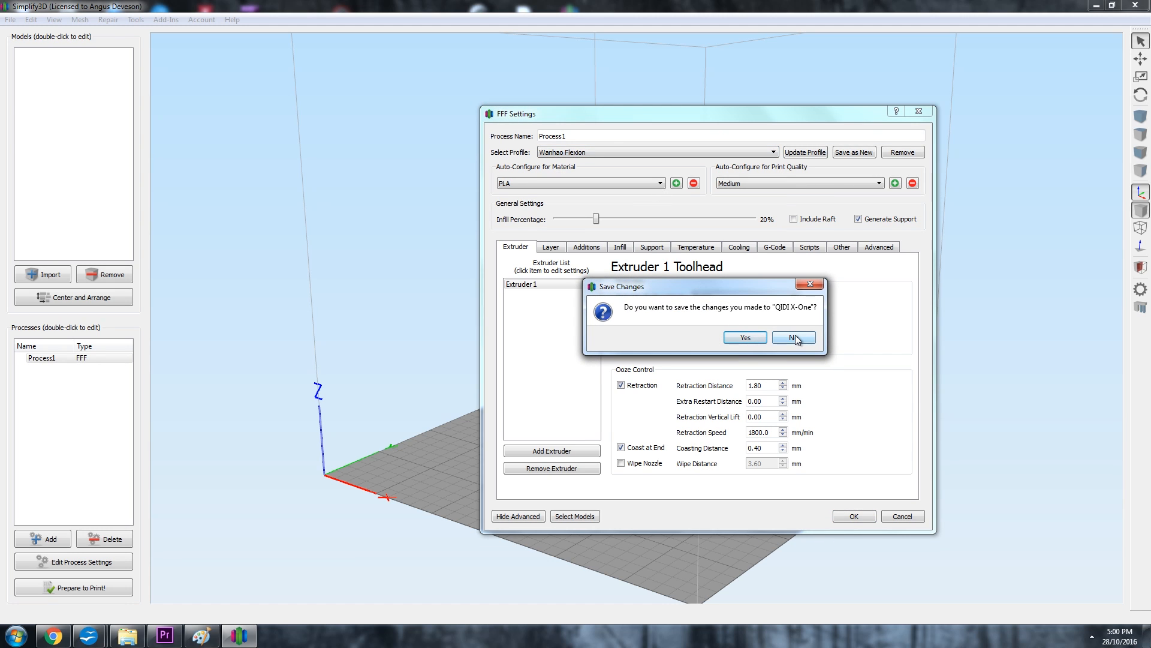
{"action": "left_click", "coordinate": [793, 337]}
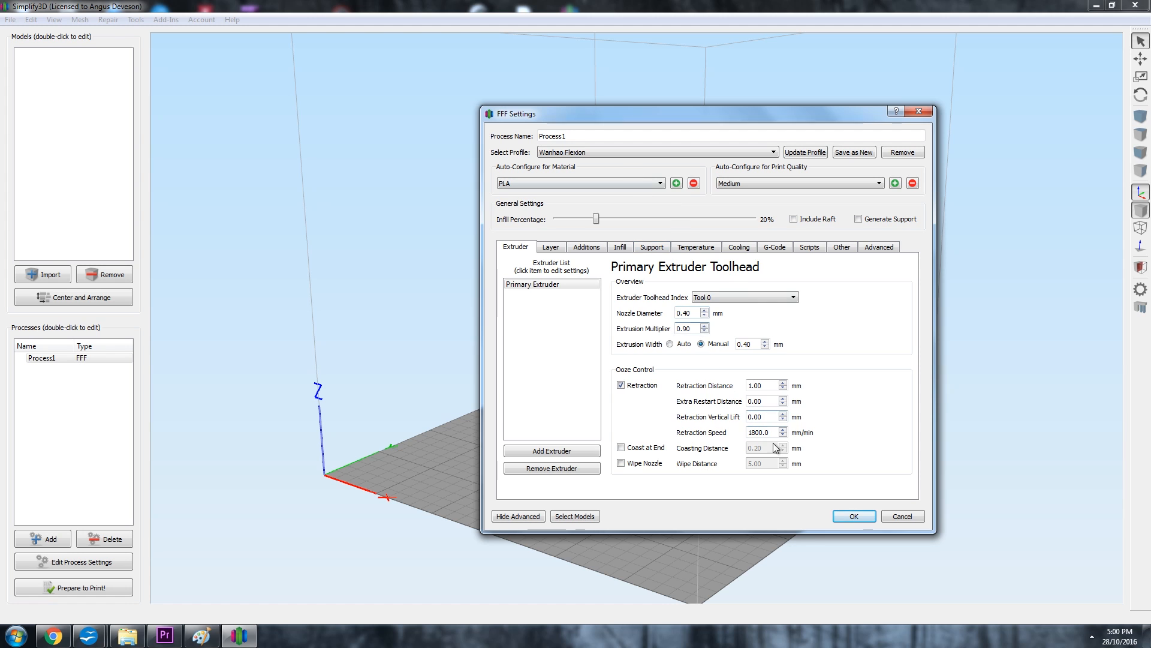
{"action": "left_click", "coordinate": [854, 516]}
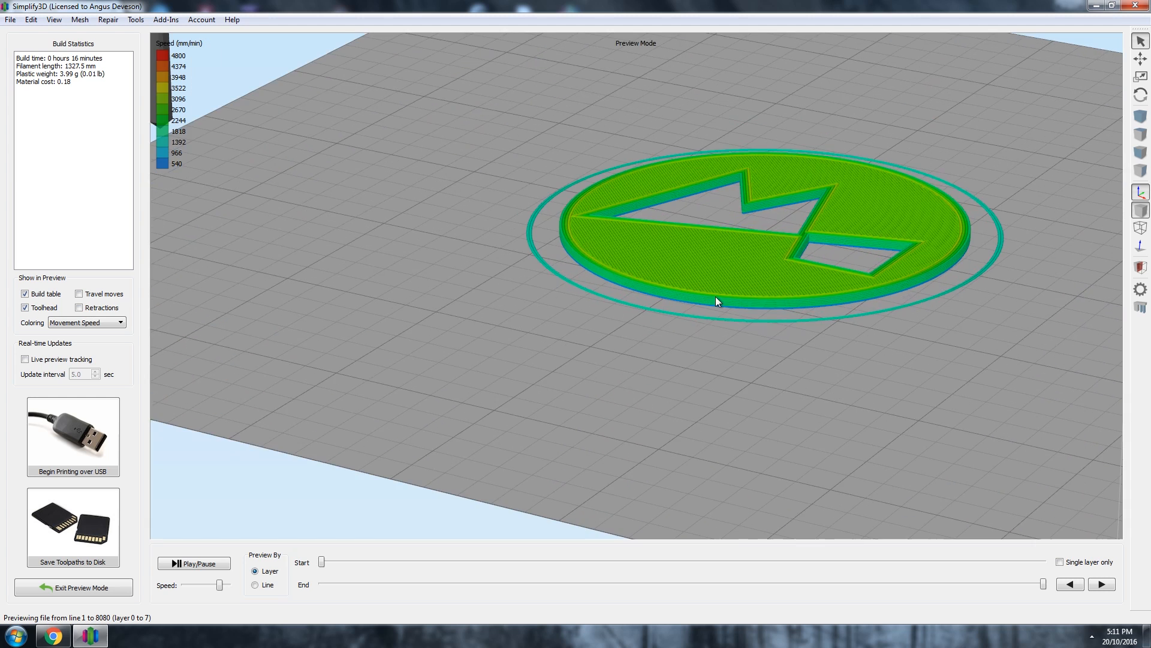
- Zoom into the sliced disc and preview its toolpaths line by line back to the first outlines
{"action": "left_click_drag", "start_coordinate": [719, 301], "coordinate": [988, 538]}
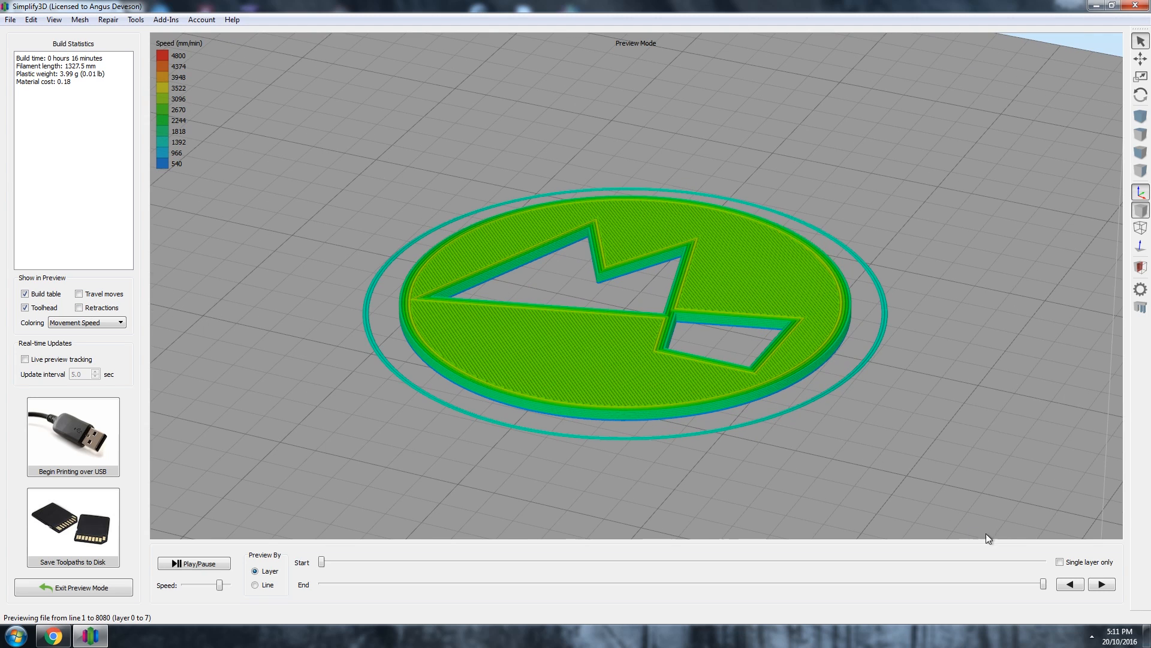
{"action": "left_click", "coordinate": [255, 585]}
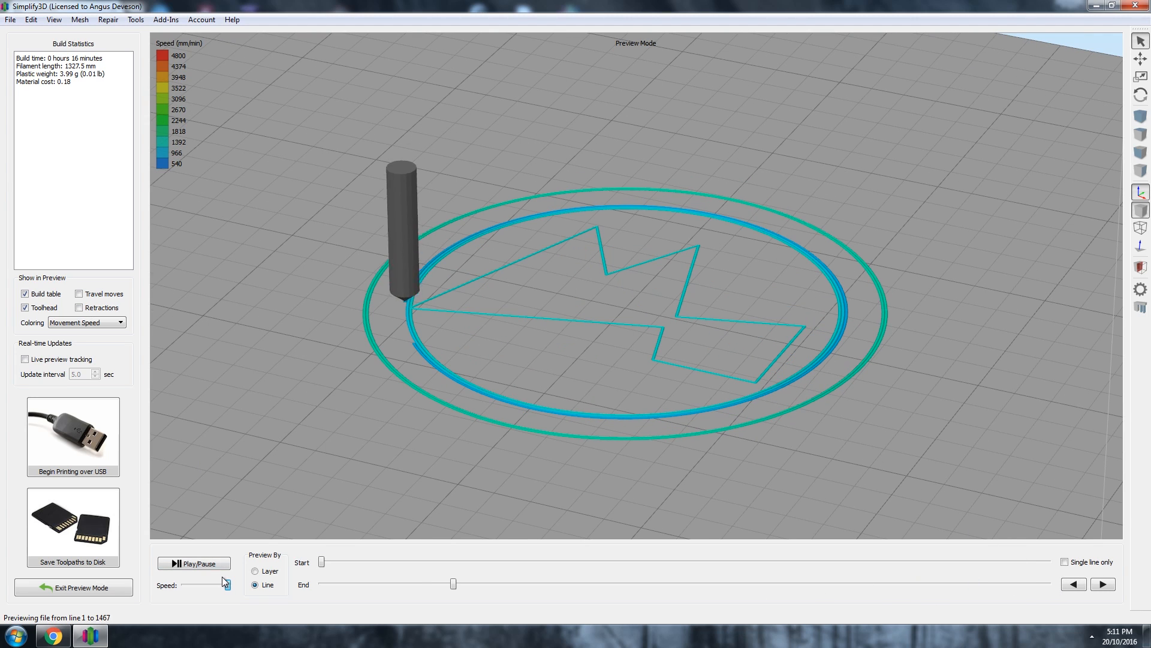
{"action": "left_click_drag", "start_coordinate": [454, 583], "coordinate": [466, 583]}
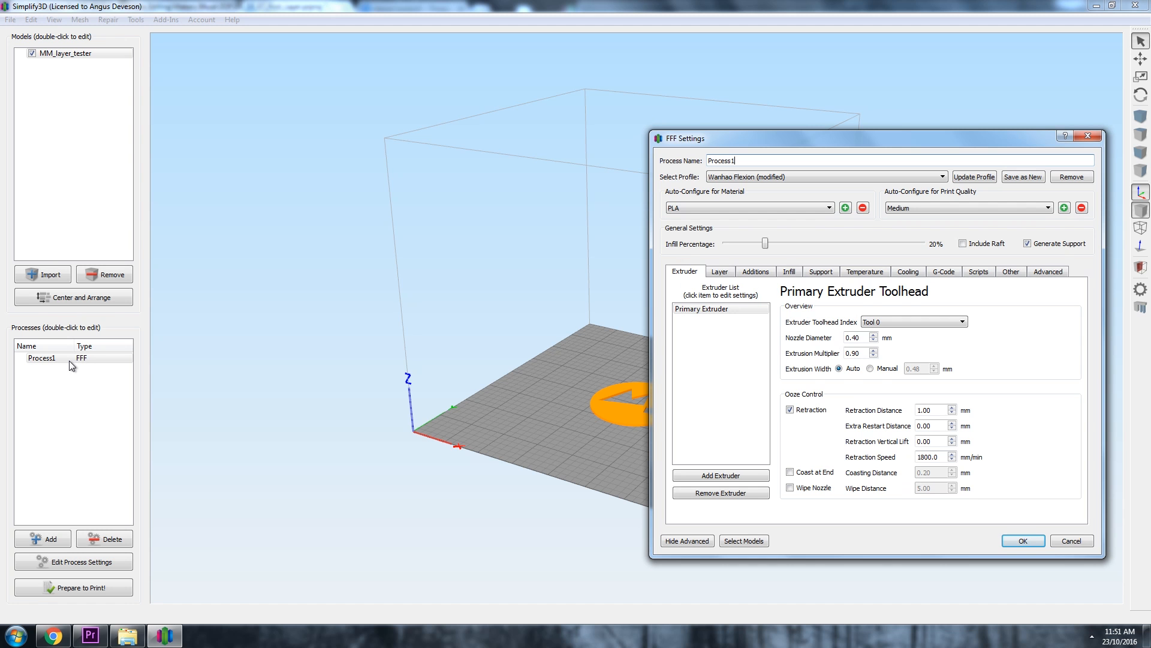
- Set First Layer Speed to 50% and First Layer Height to 90% in the layer settings
{"action": "left_click", "coordinate": [720, 271]}
{"action": "type", "text": "5"}
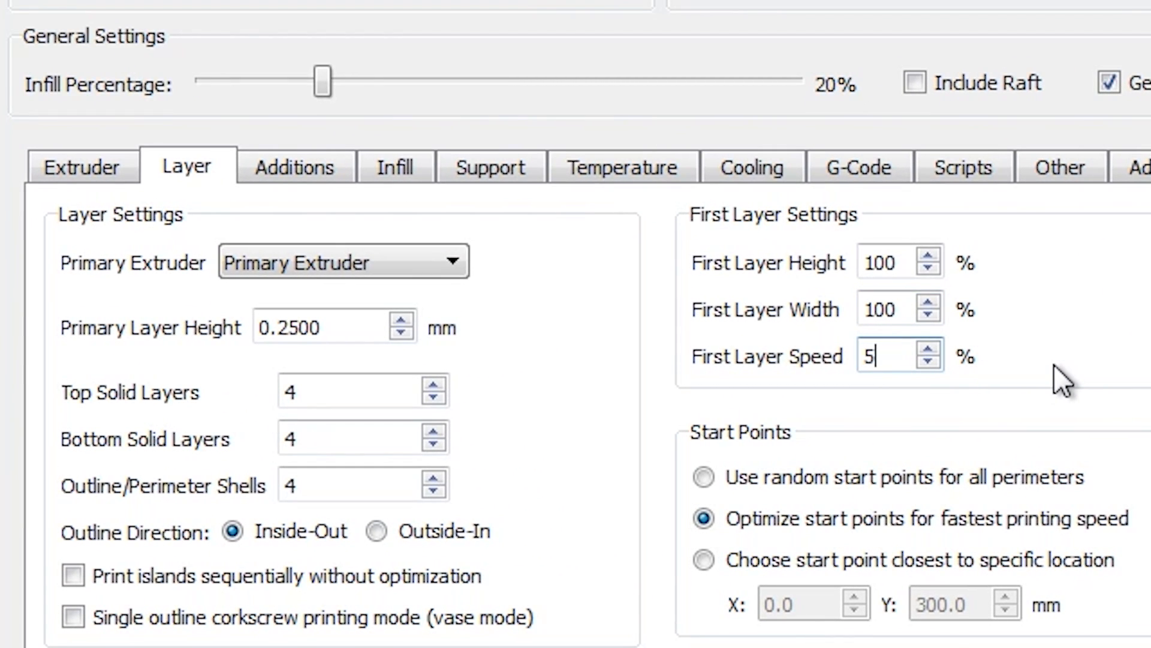
{"action": "type", "text": "0"}
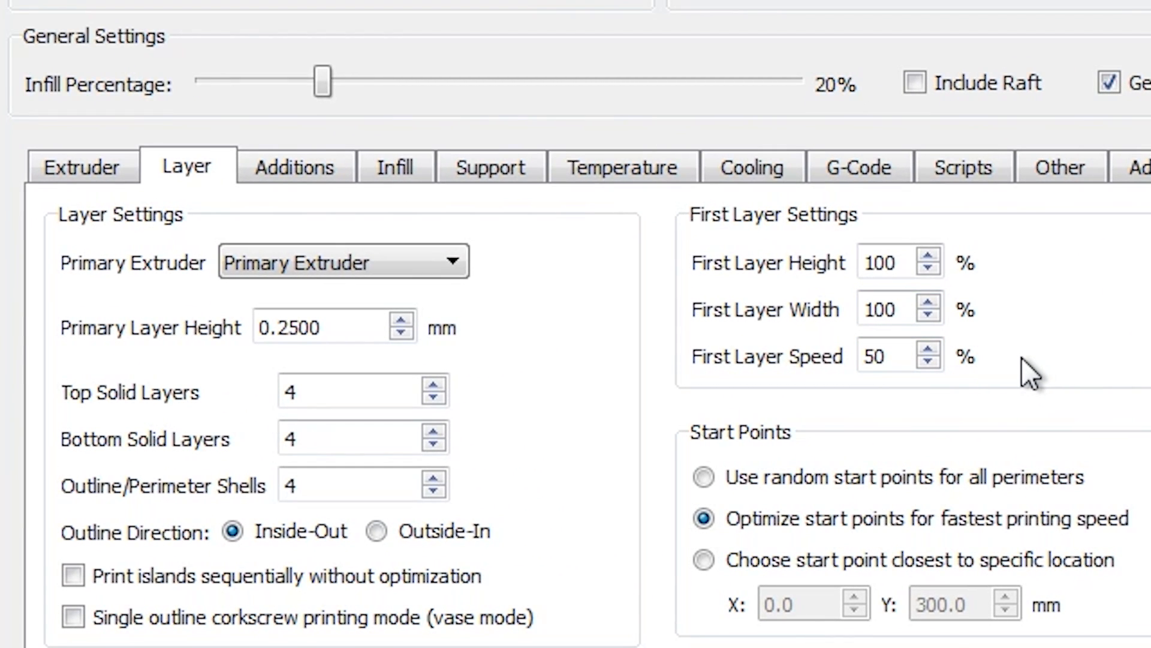
{"action": "left_click", "coordinate": [896, 262]}
{"action": "type", "text": "90"}
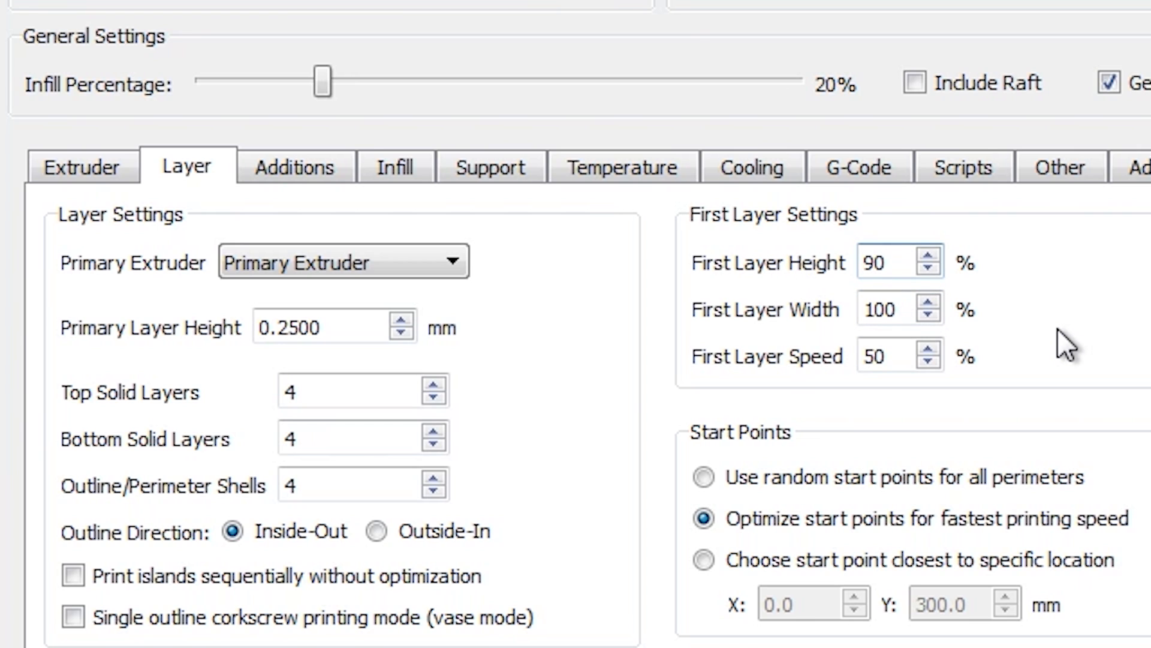
{"action": "left_click", "coordinate": [888, 262]}
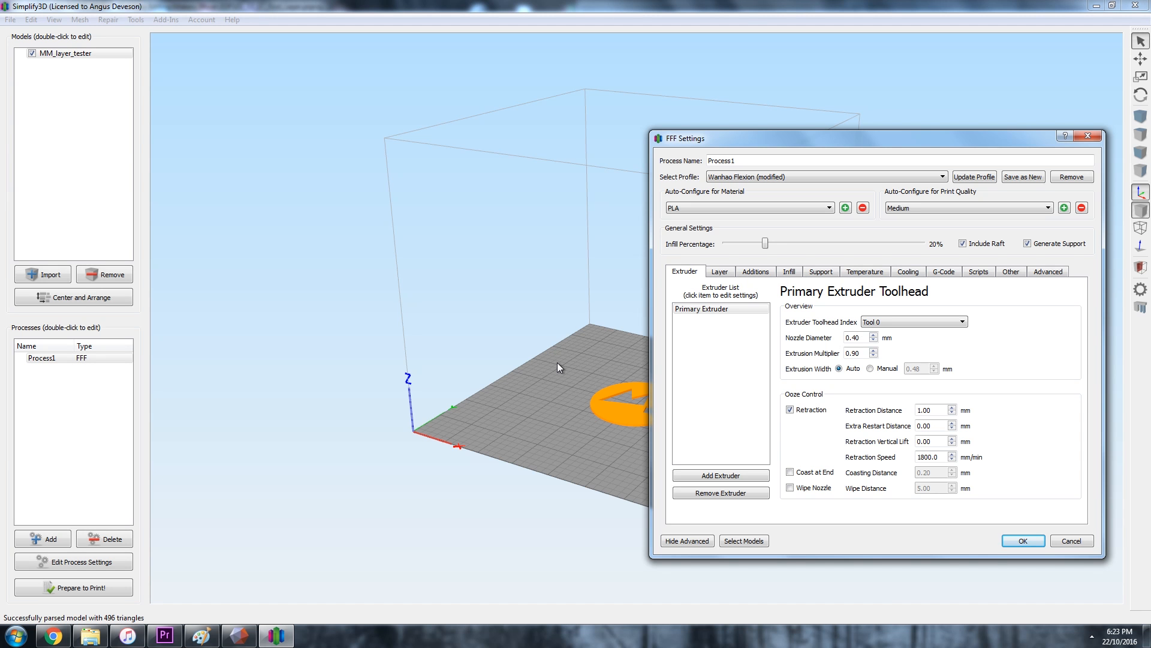
- Set the fan schedule to 0% at layer 1 and add a 100% setpoint at layer 2
{"action": "left_click", "coordinate": [908, 271]}
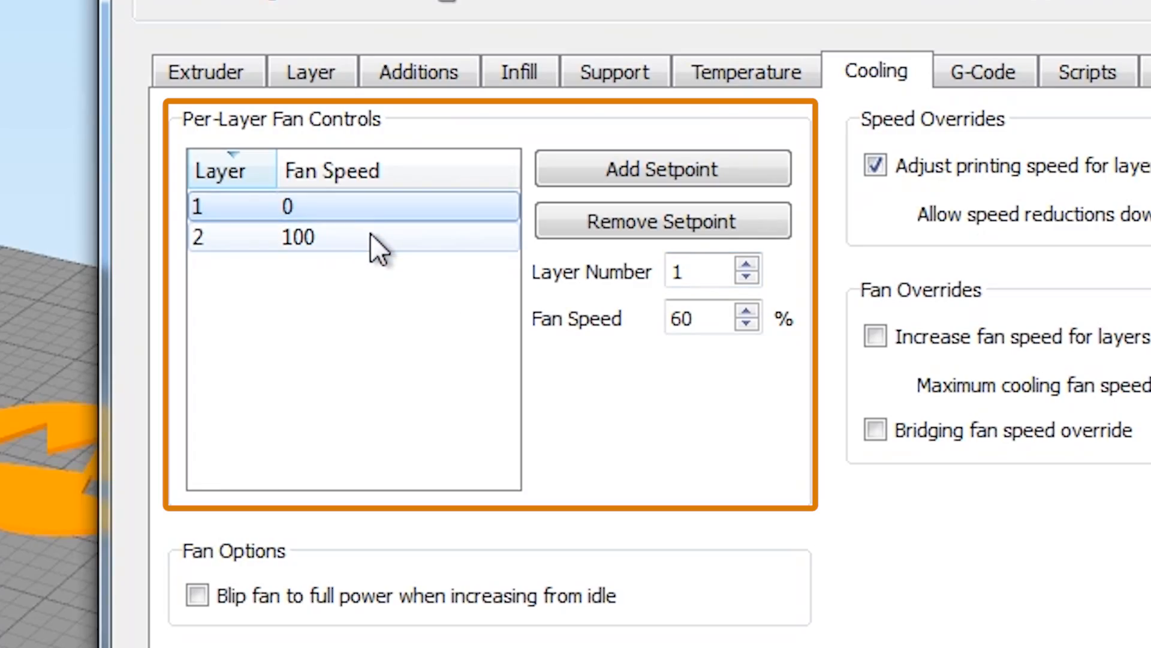
{"action": "left_click", "coordinate": [746, 262]}
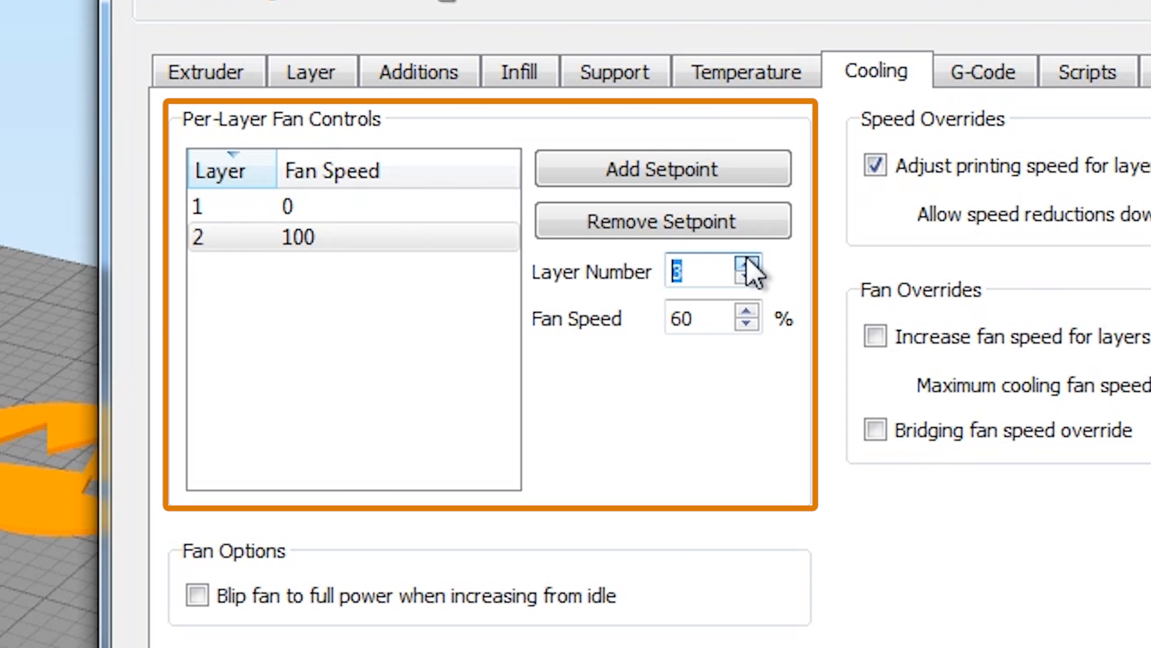
{"action": "left_click", "coordinate": [662, 168]}
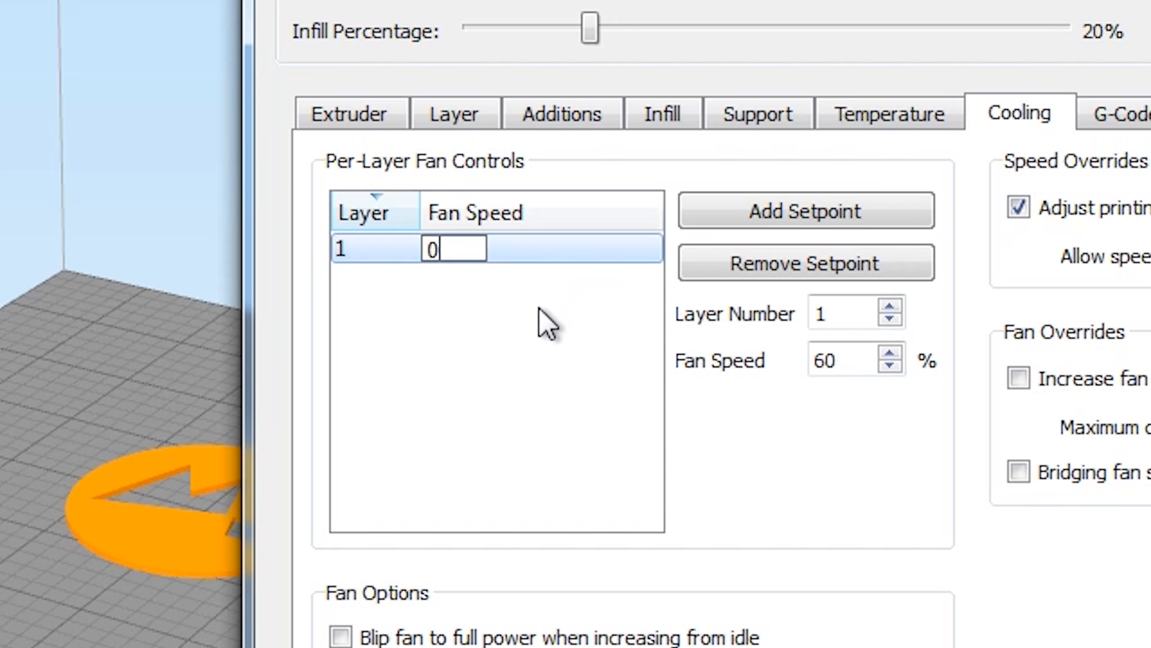
{"action": "left_click", "coordinate": [835, 311]}
{"action": "type", "text": "10"}
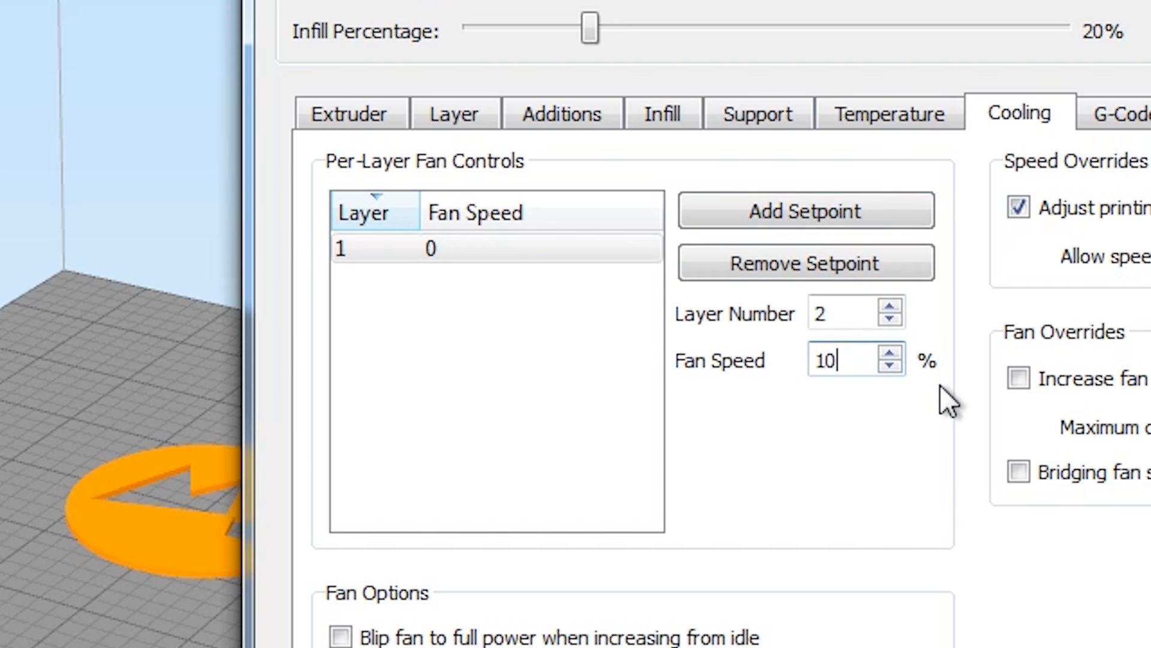
{"action": "left_click", "coordinate": [806, 210]}
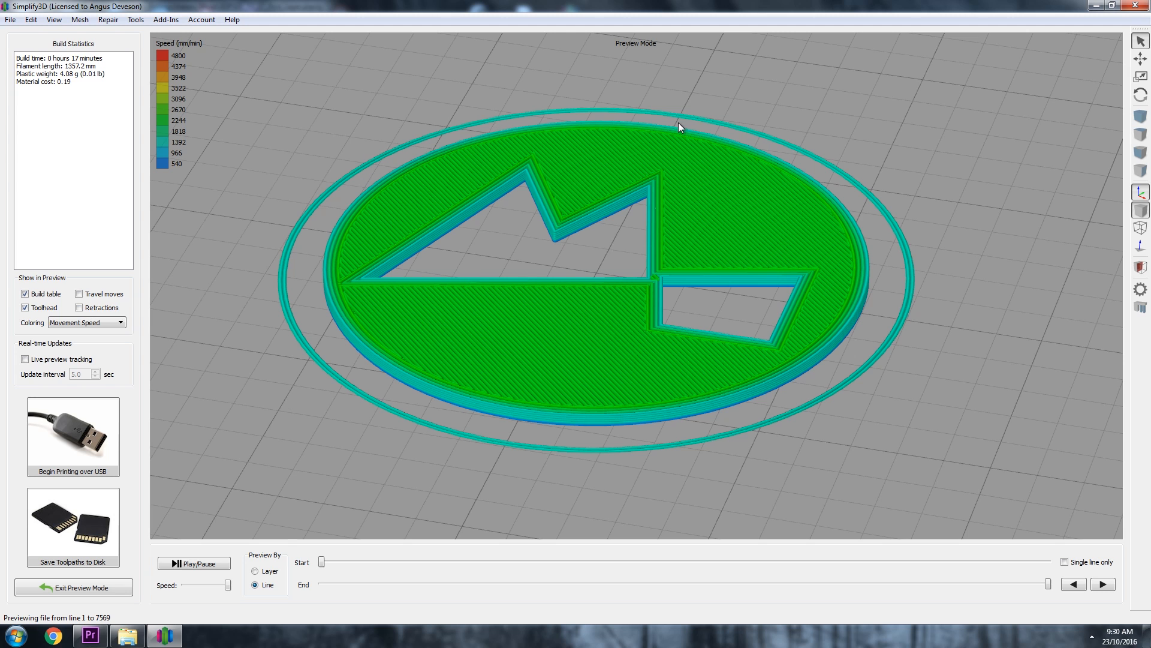
{"action": "mouse_move", "coordinate": [336, 185]}
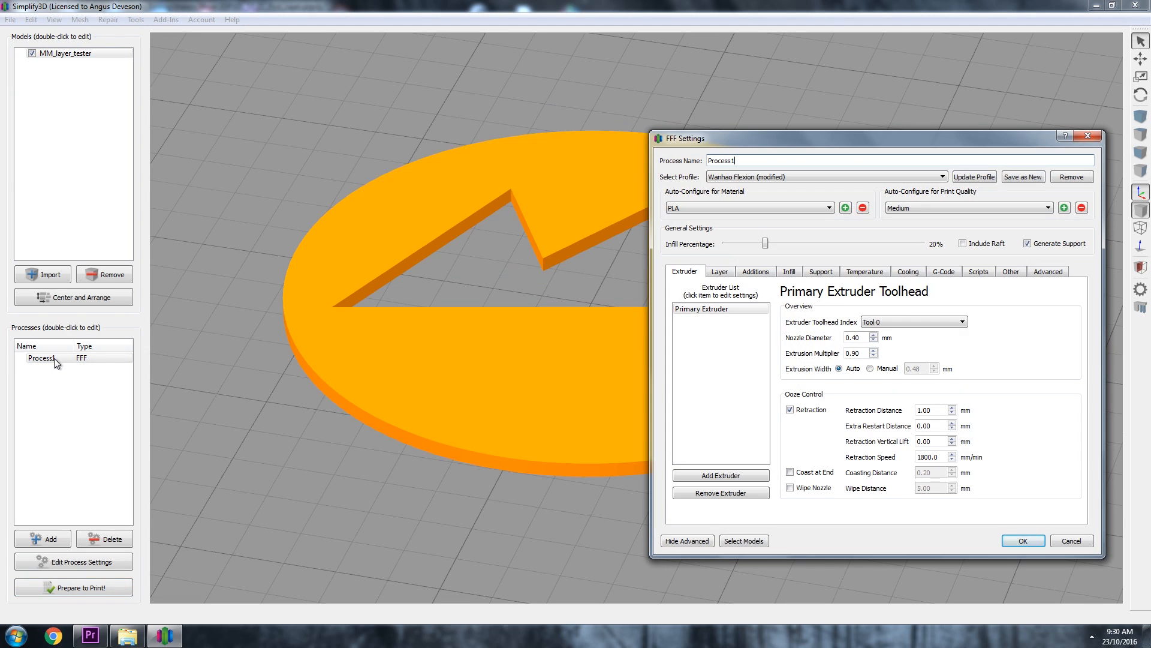
- Slice the tuned process and scrub the End slider partway through the print preview
{"action": "left_click", "coordinate": [756, 271]}
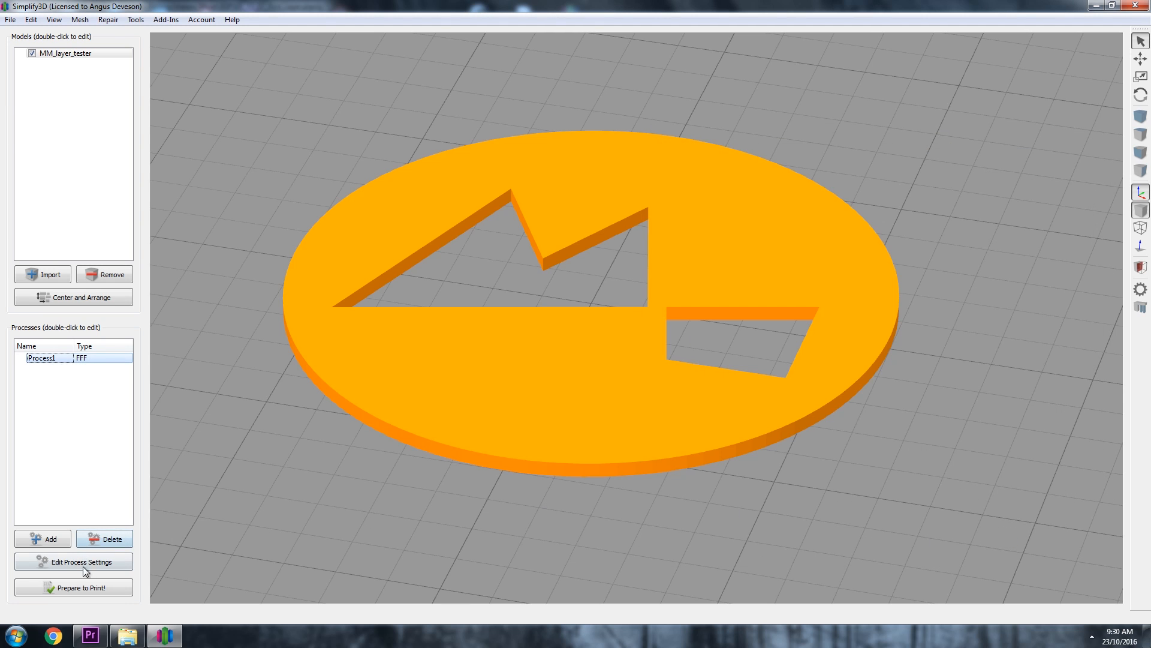
{"action": "left_click", "coordinate": [73, 587]}
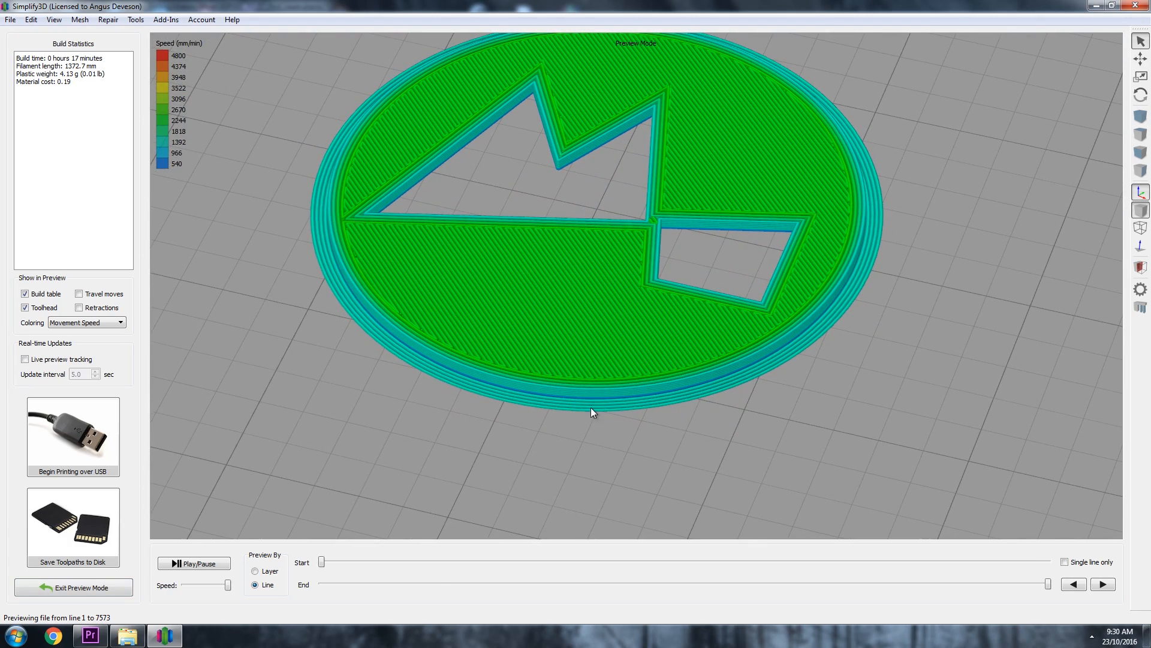
{"action": "left_click_drag", "start_coordinate": [1053, 584], "coordinate": [1013, 584]}
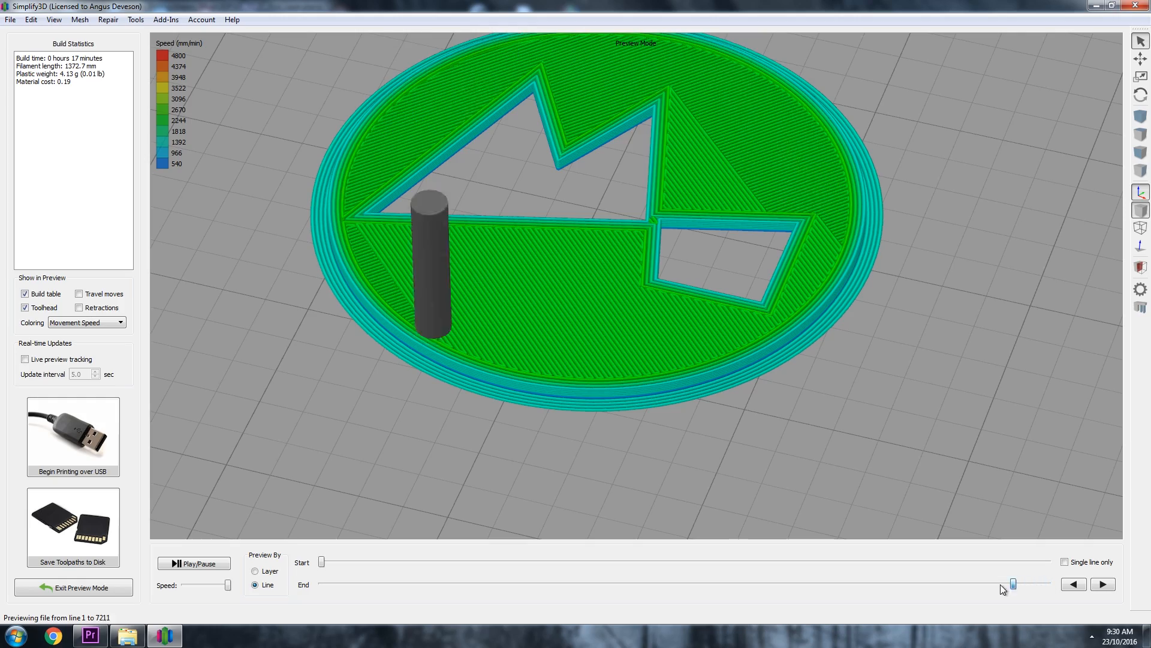
{"action": "left_click_drag", "start_coordinate": [1013, 584], "coordinate": [408, 583]}
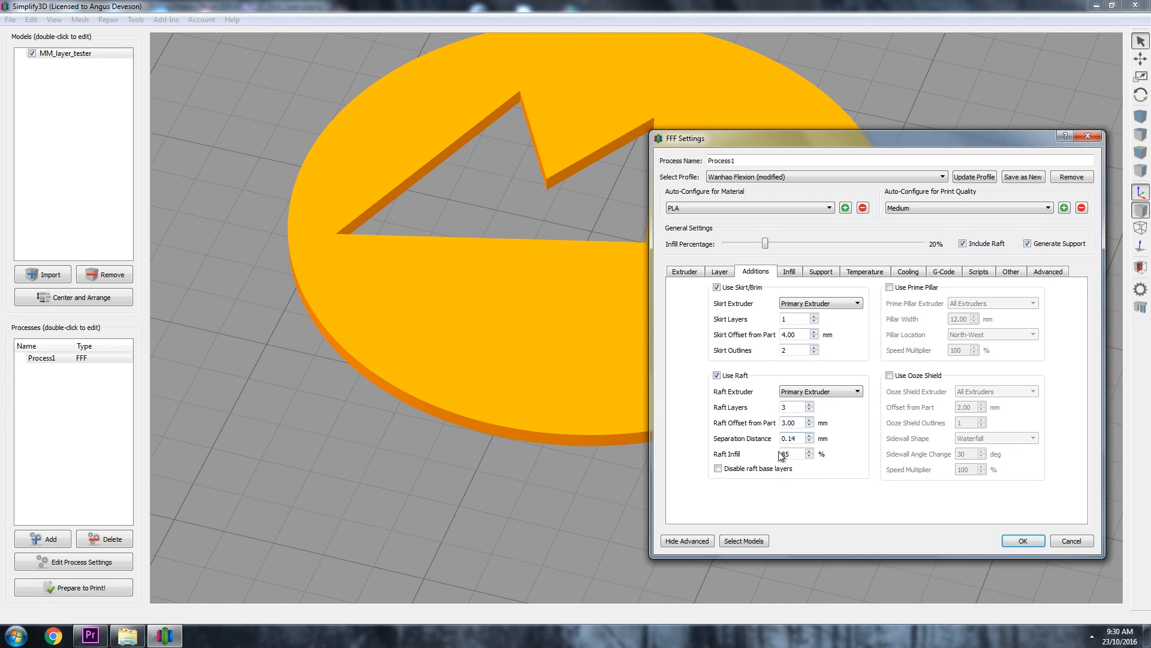
- Apply the skirt and raft settings, re-slice, and step through the raft toolpaths
{"action": "left_click", "coordinate": [1023, 540]}
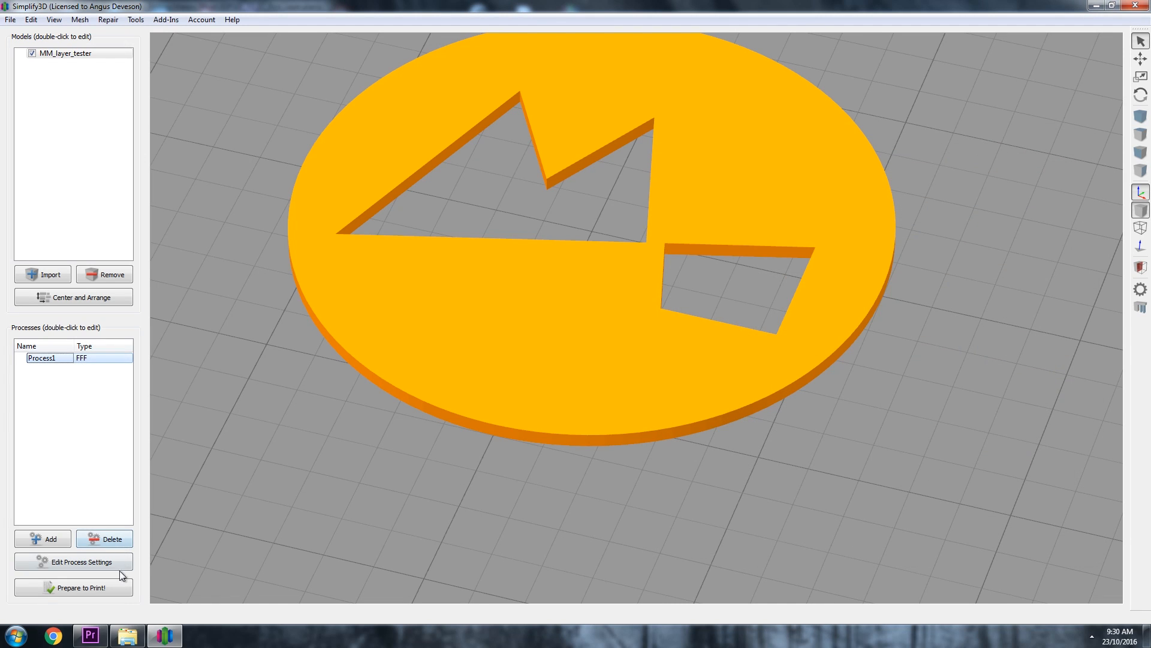
{"action": "left_click", "coordinate": [73, 587]}
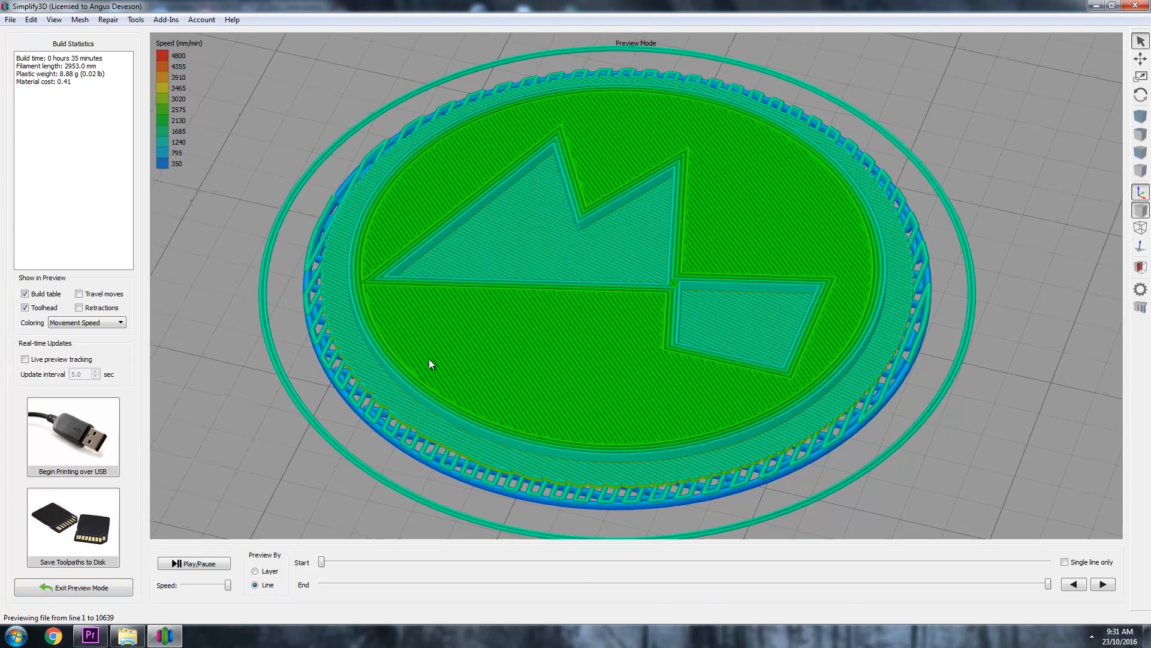
{"action": "left_click_drag", "start_coordinate": [1047, 584], "coordinate": [890, 583]}
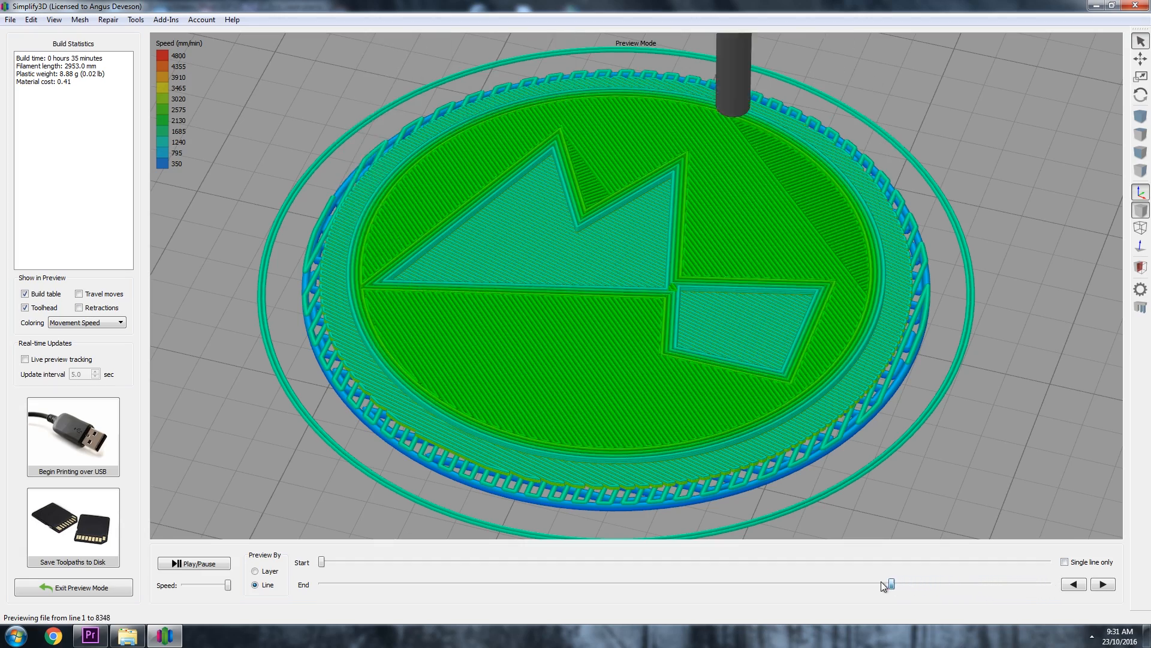
{"action": "left_click_drag", "start_coordinate": [890, 583], "coordinate": [603, 583]}
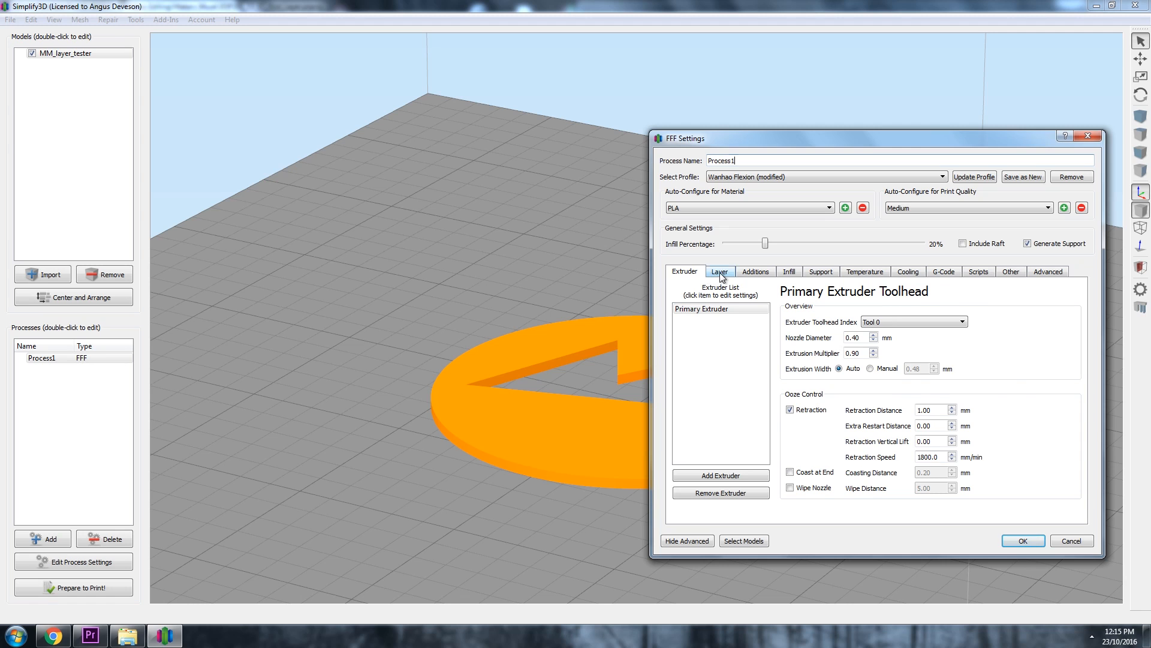
- View the skirt/raft additions, then the 20% rectilinear infill settings
{"action": "left_click", "coordinate": [755, 271]}
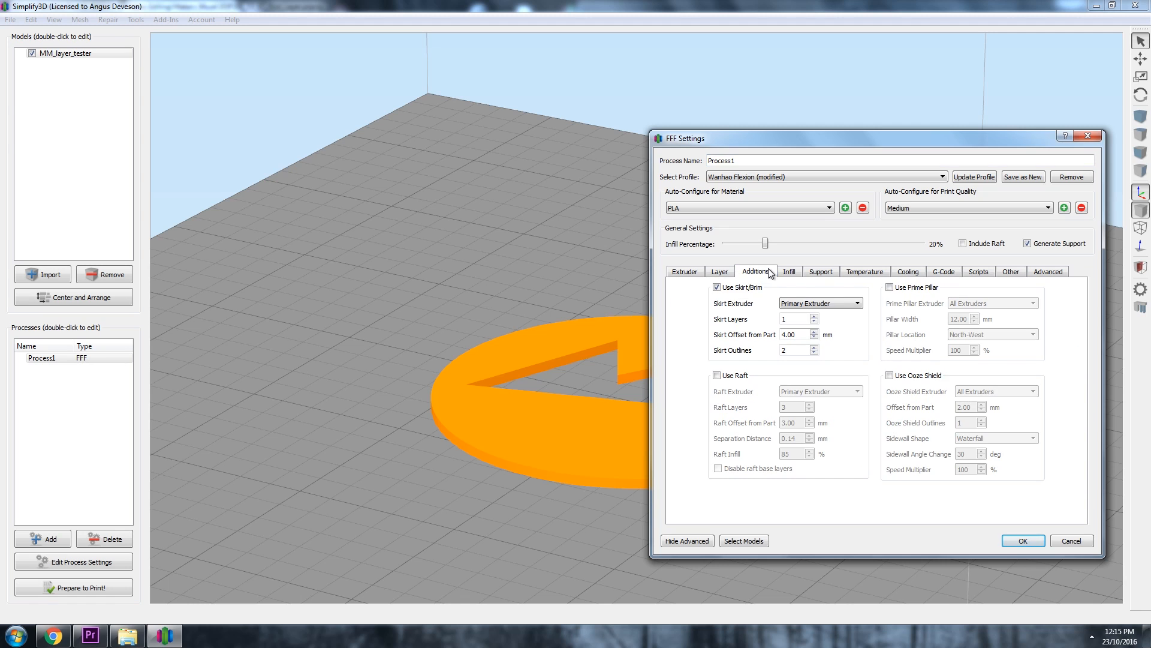
{"action": "left_click", "coordinate": [790, 271]}
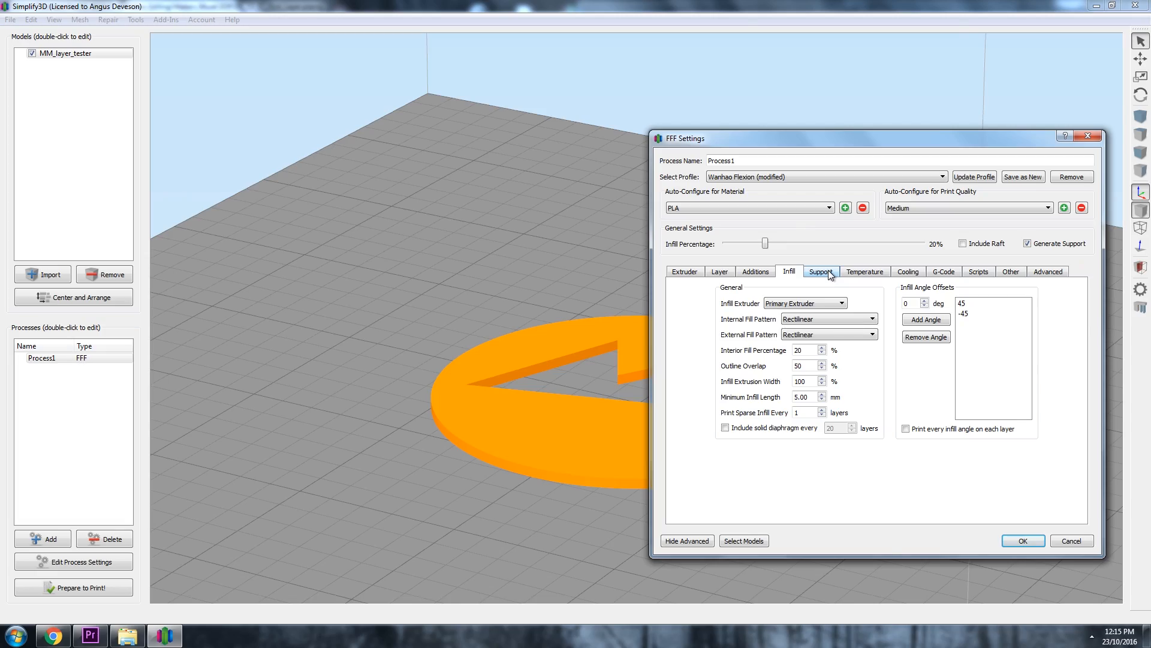